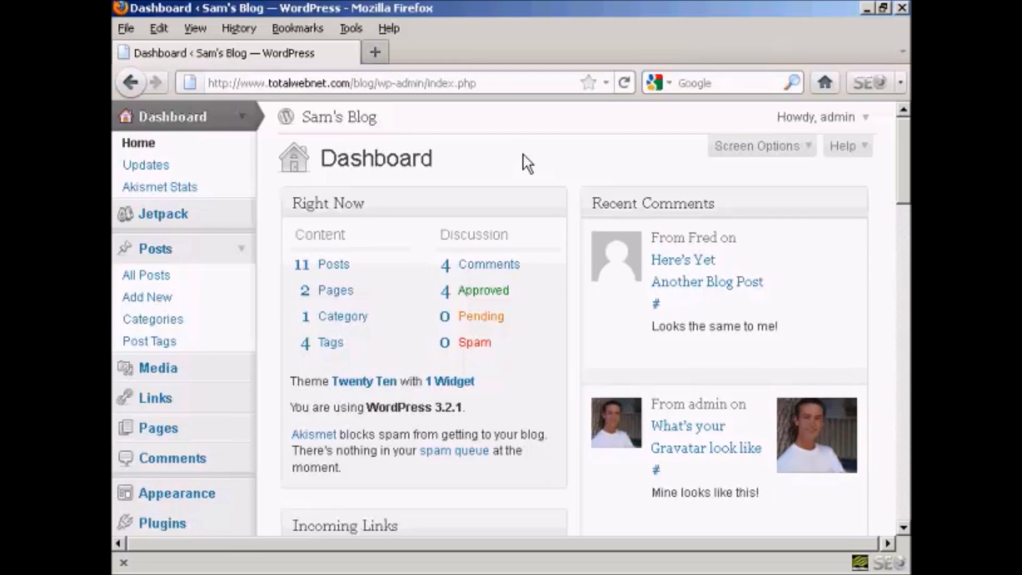
{"action": "mouse_move", "coordinate": [898, 165]}
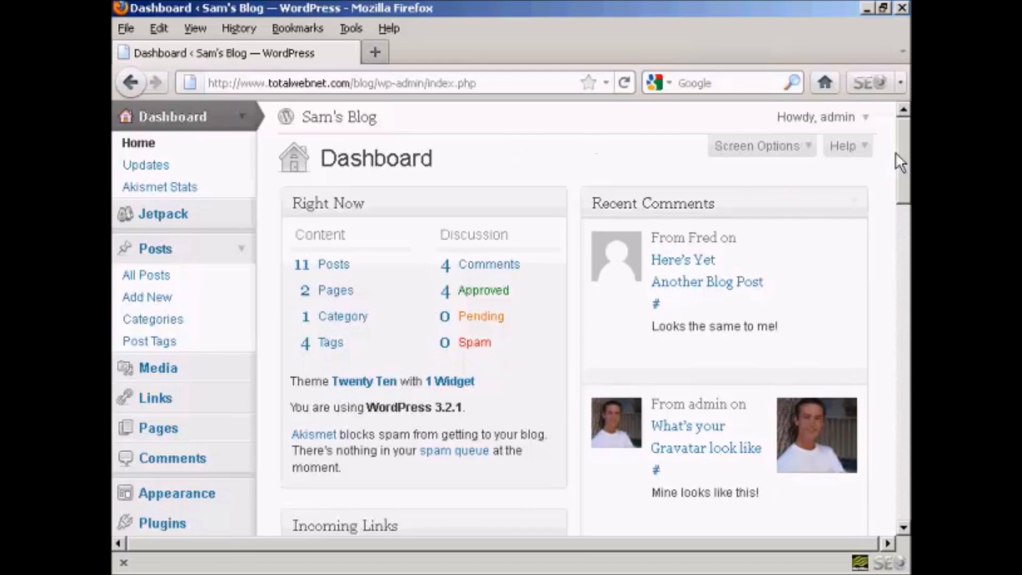
Navigate from the dashboard to the blog's Privacy Settings page via Settings > Privacy
{"action": "scroll", "scroll_direction": "down", "scroll_amount": 3}
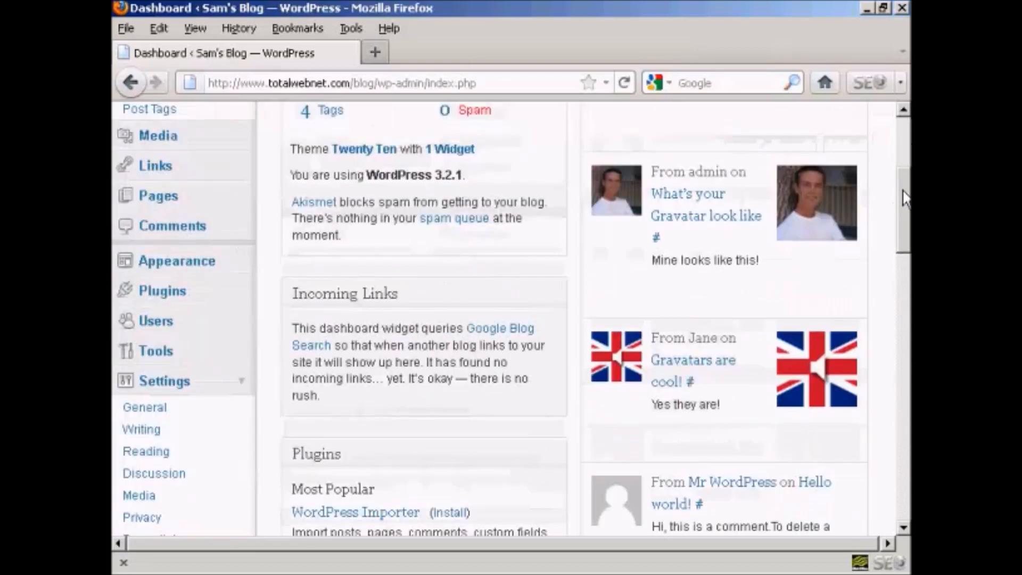
{"action": "scroll", "scroll_direction": "down", "scroll_amount": 3}
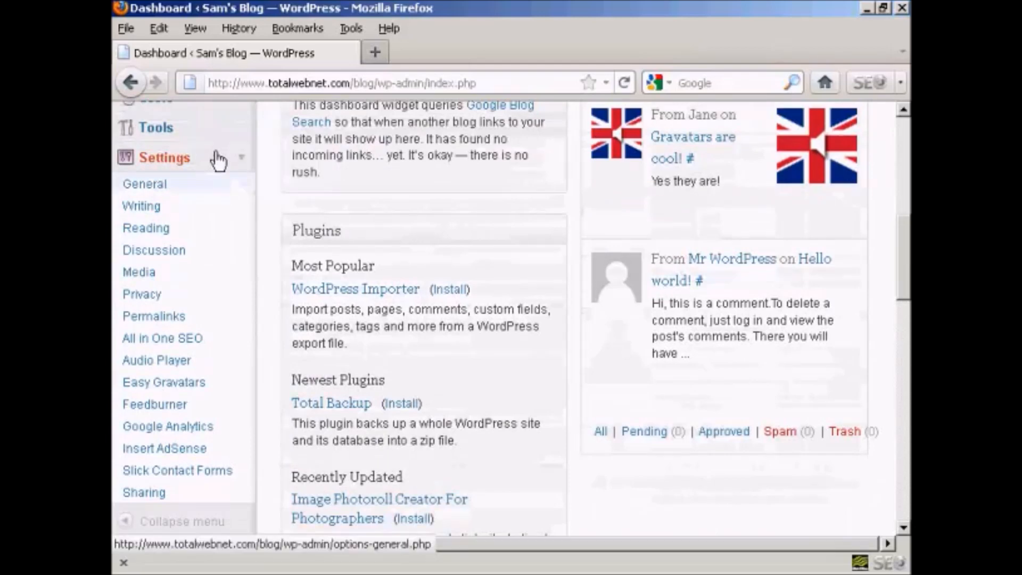
{"action": "mouse_move", "coordinate": [143, 299]}
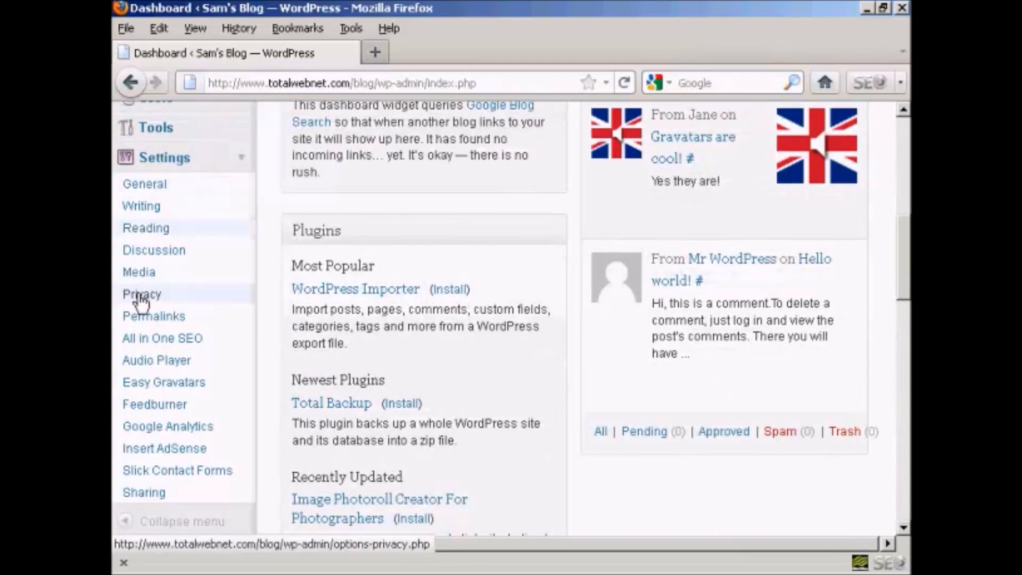
{"action": "mouse_move", "coordinate": [150, 299]}
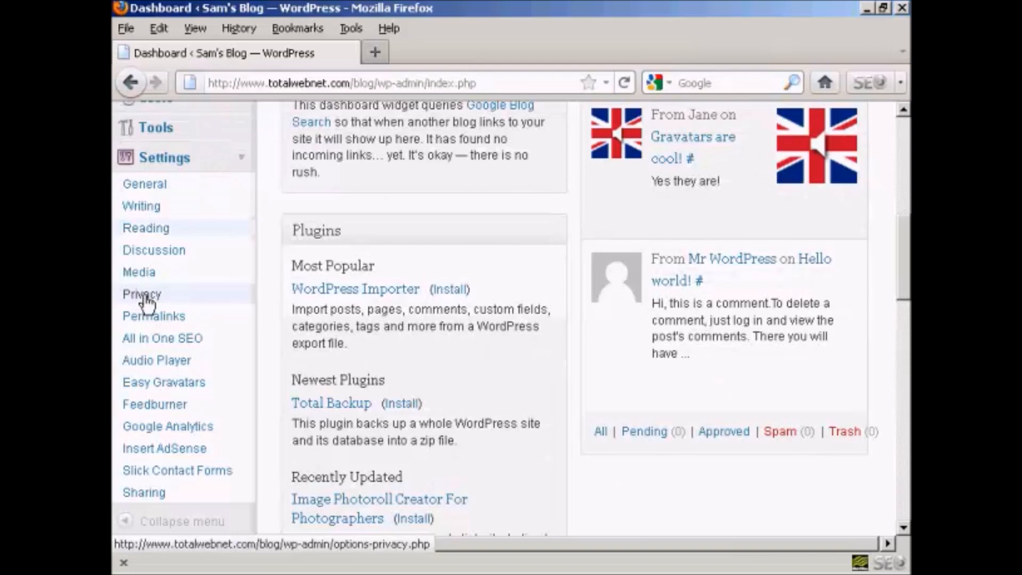
{"action": "left_click", "coordinate": [141, 294]}
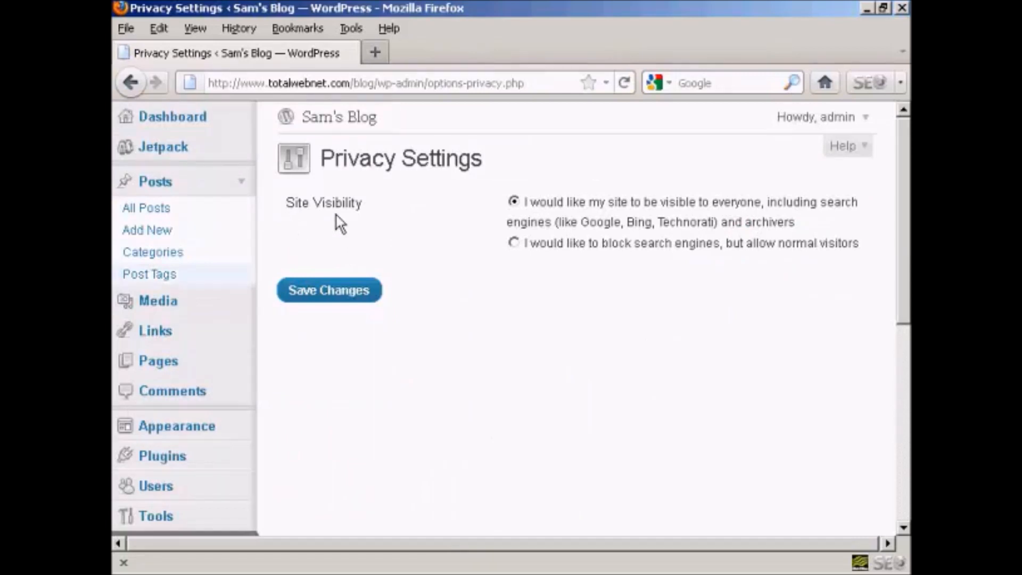
{"action": "mouse_move", "coordinate": [533, 224]}
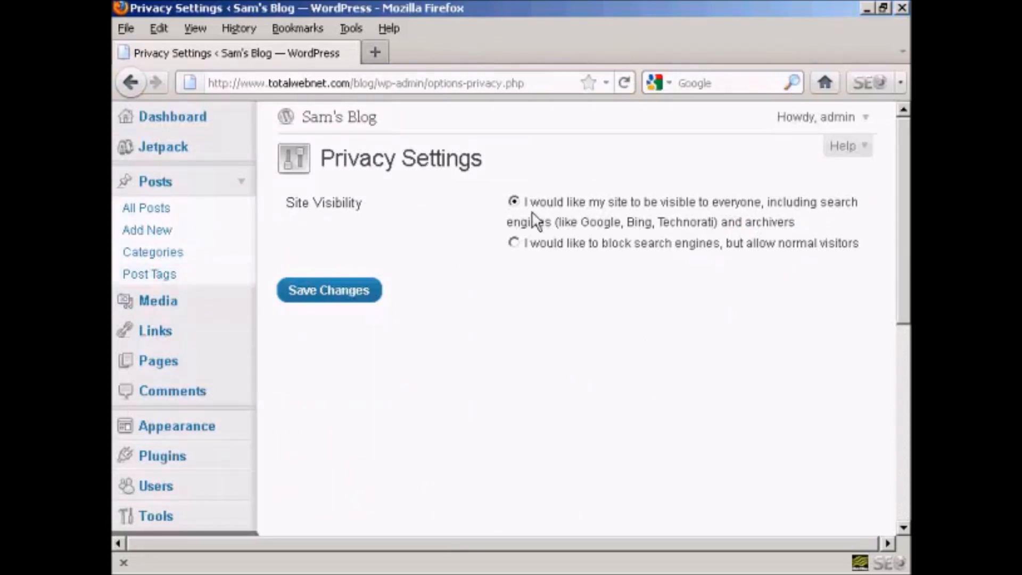
{"action": "mouse_move", "coordinate": [627, 221]}
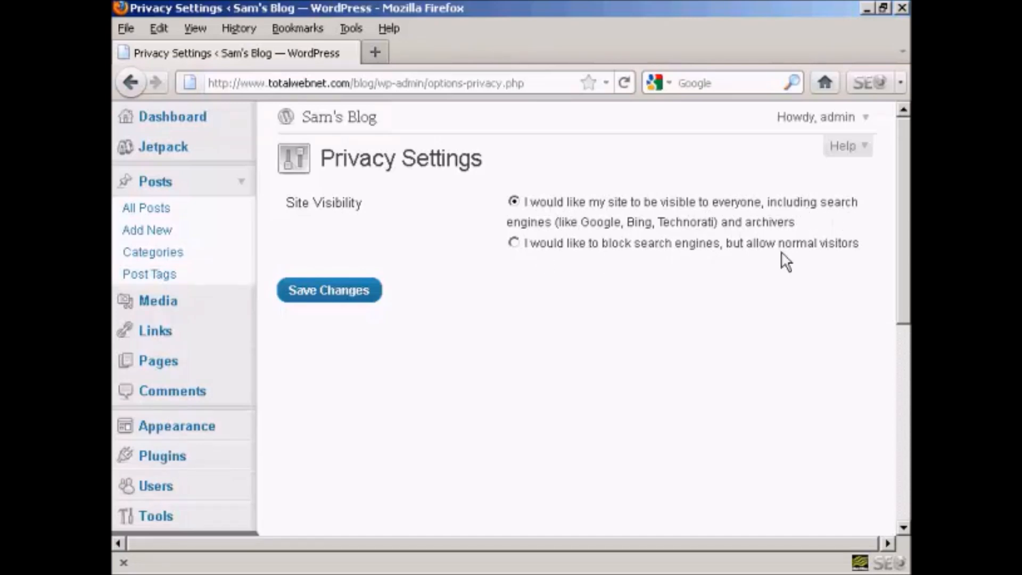
{"action": "mouse_move", "coordinate": [454, 253]}
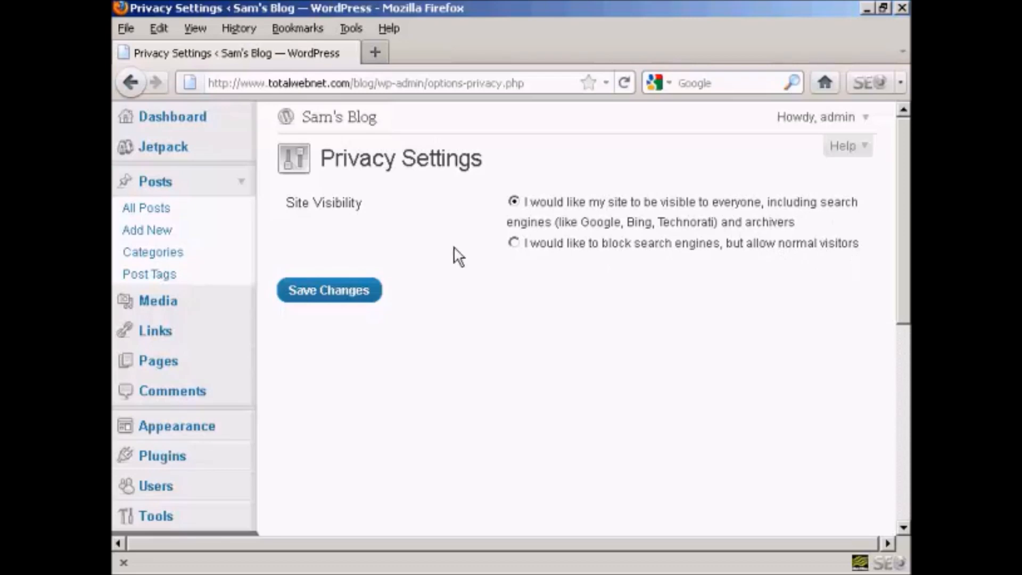
Choose 'block search engines, but allow normal visitors' as site visibility and save the change
{"action": "left_click", "coordinate": [514, 243]}
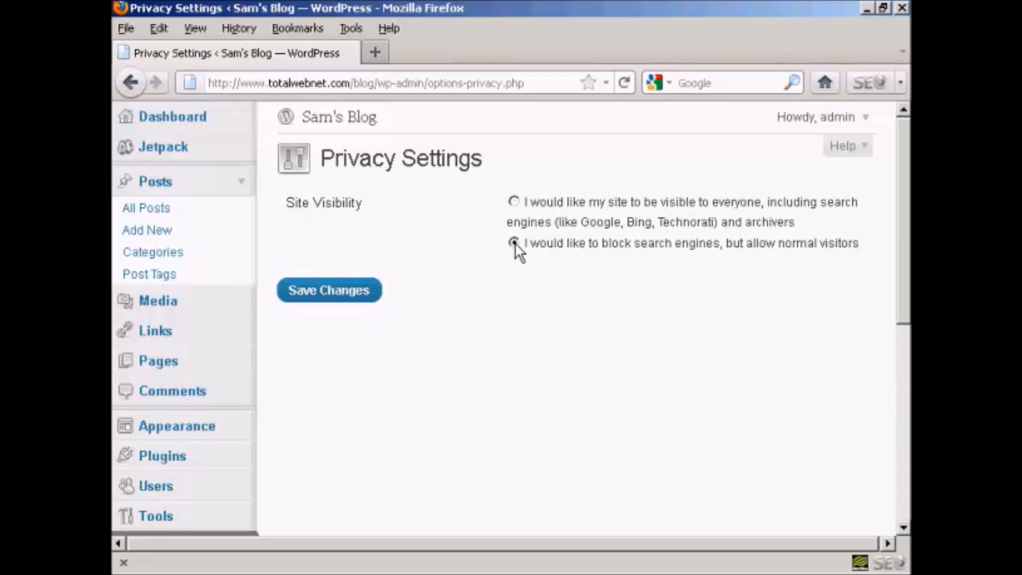
{"action": "left_click", "coordinate": [514, 242]}
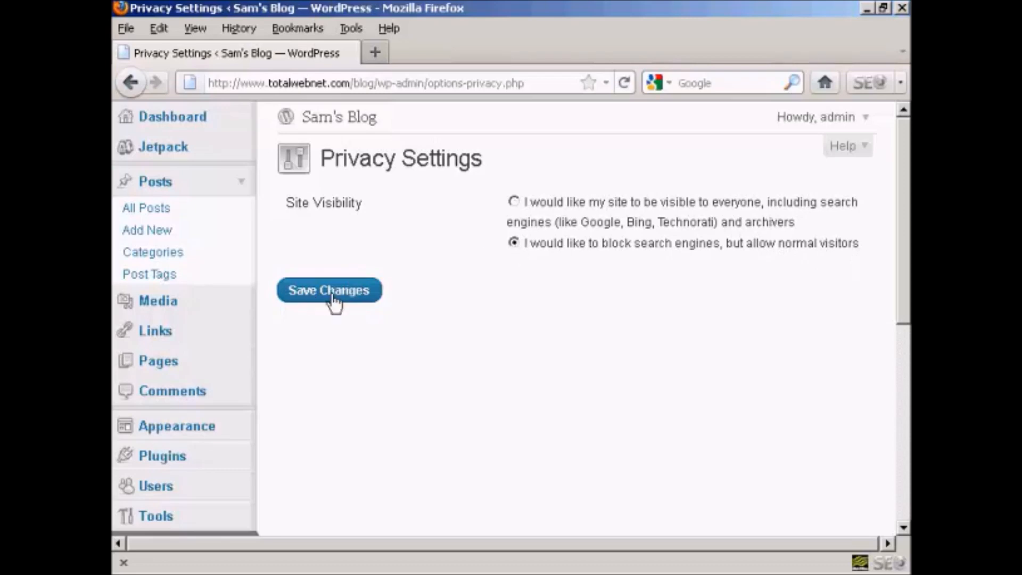
{"action": "left_click", "coordinate": [329, 290]}
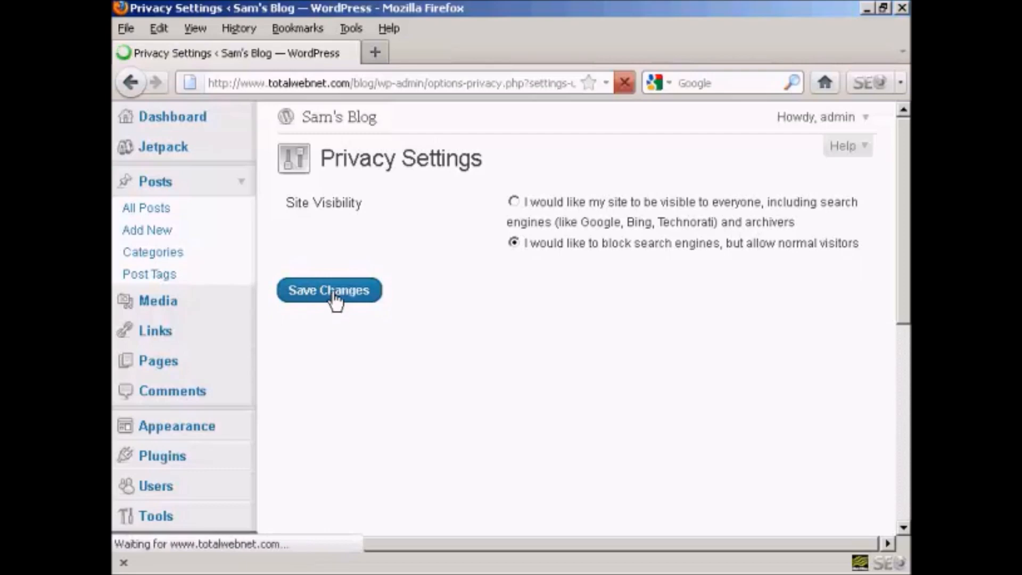
{"action": "left_click", "coordinate": [329, 290]}
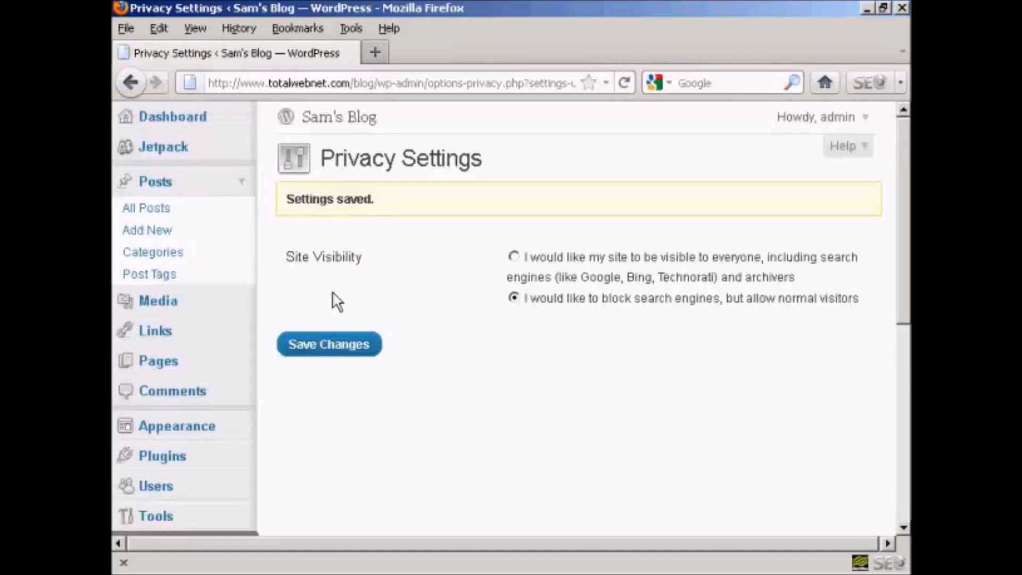
{"action": "mouse_move", "coordinate": [369, 290]}
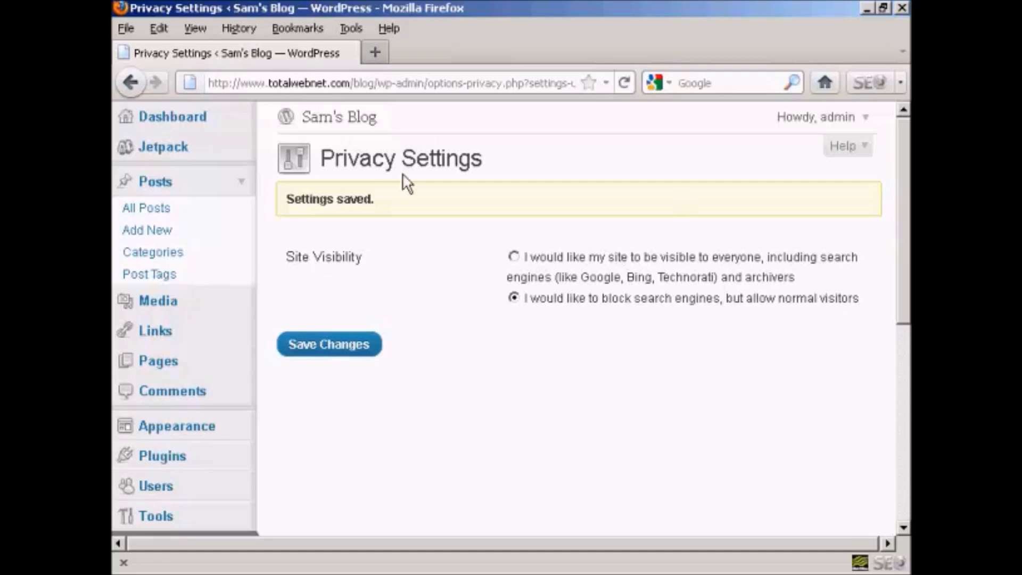
{"action": "mouse_move", "coordinate": [177, 124]}
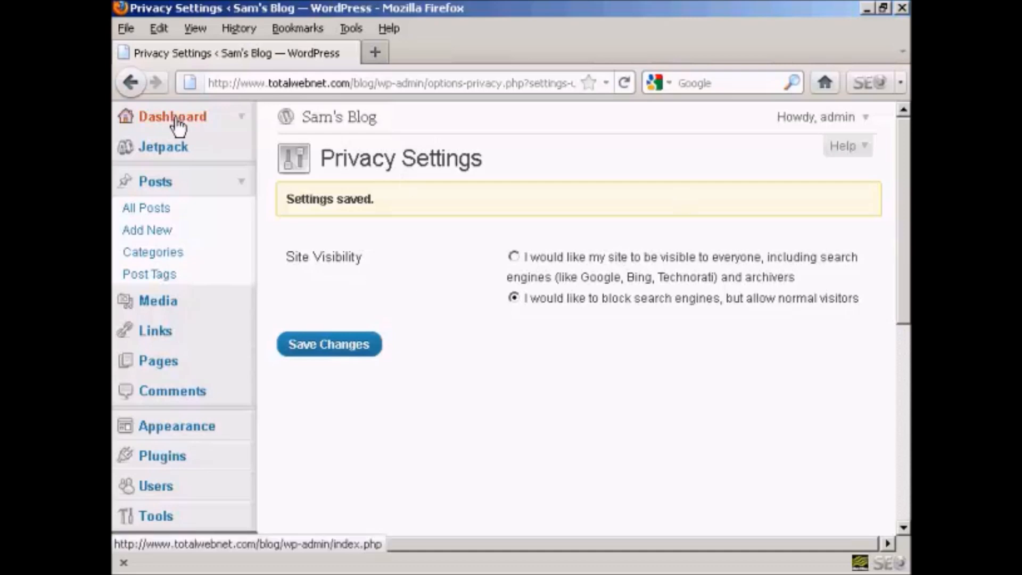
Return to the Dashboard, where Right Now reports 'Search Engines Blocked'
{"action": "left_click", "coordinate": [172, 117]}
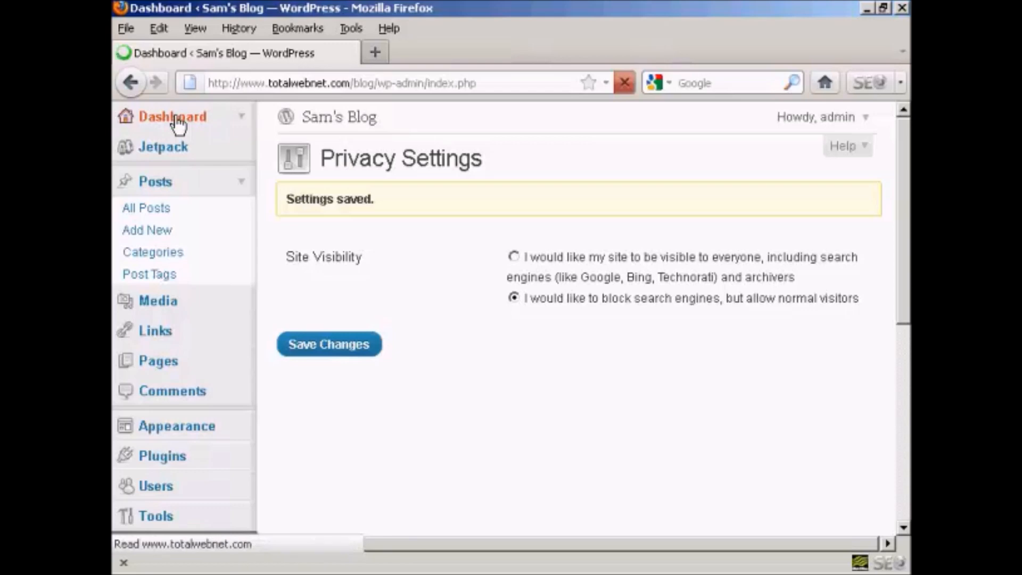
{"action": "left_click", "coordinate": [171, 116]}
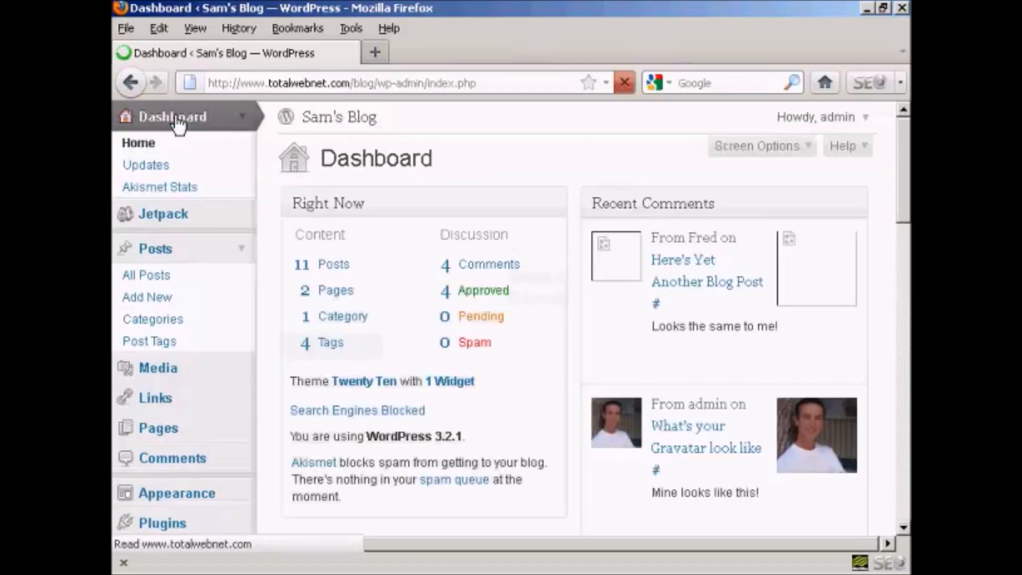